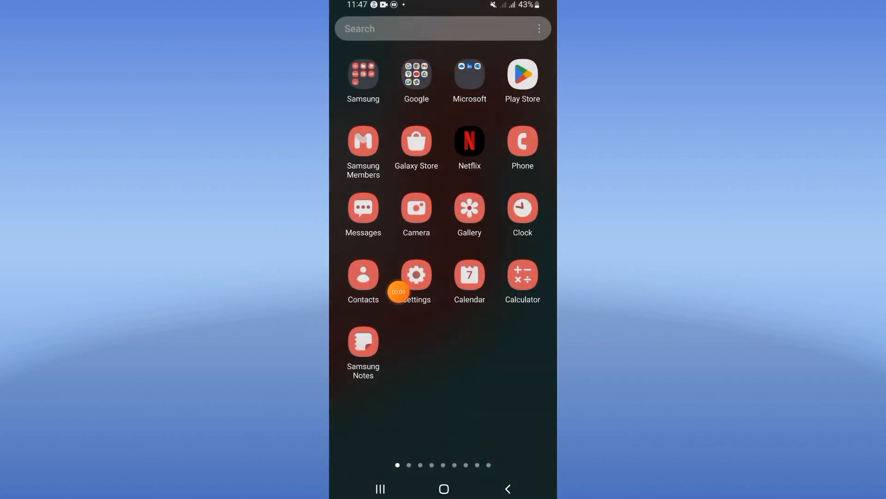
# - Go into Settings and show the Apps list of installed apps
pyautogui.click(416, 274)
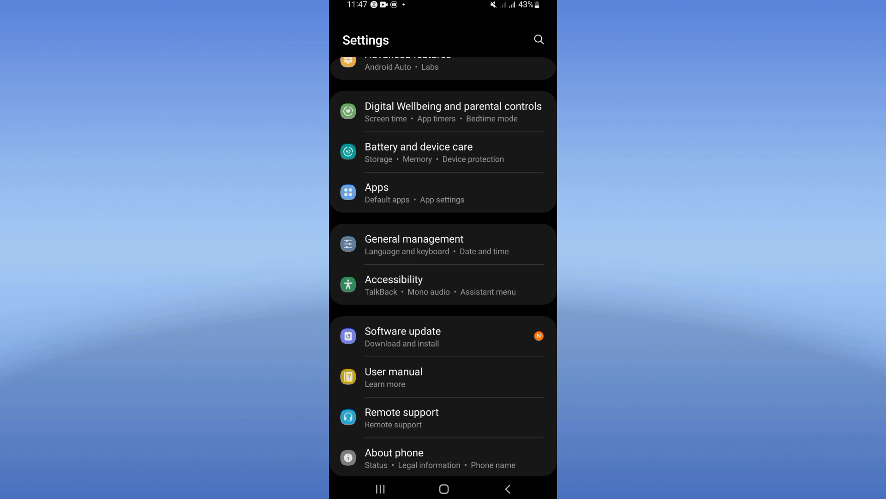
pyautogui.click(377, 187)
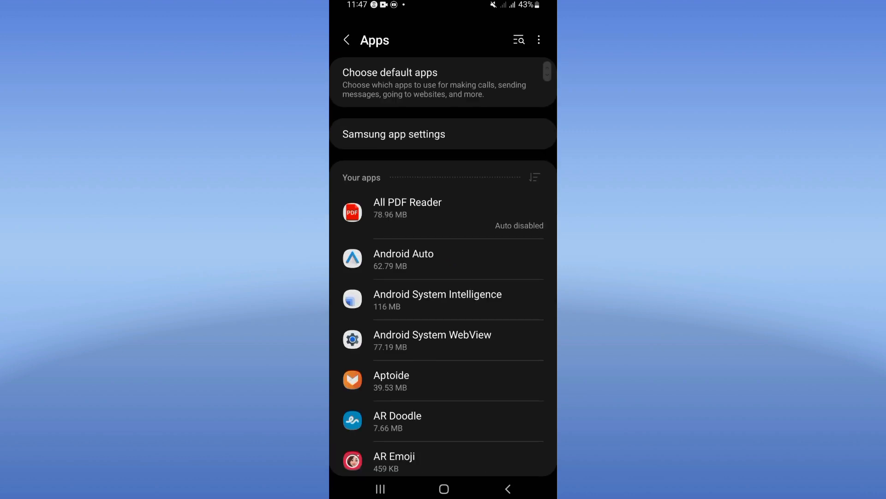
# - Find Ludo King by searching 'lu' and clear its cache from the Storage page
pyautogui.write('lu')
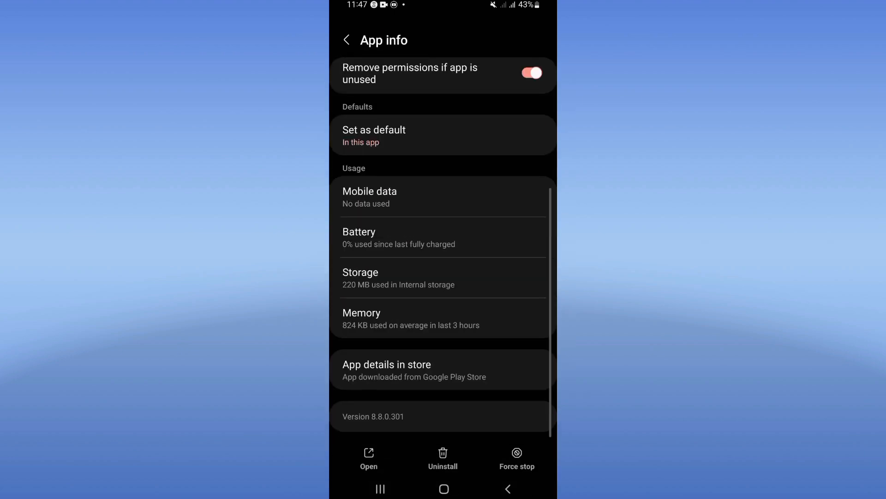
pyautogui.click(443, 278)
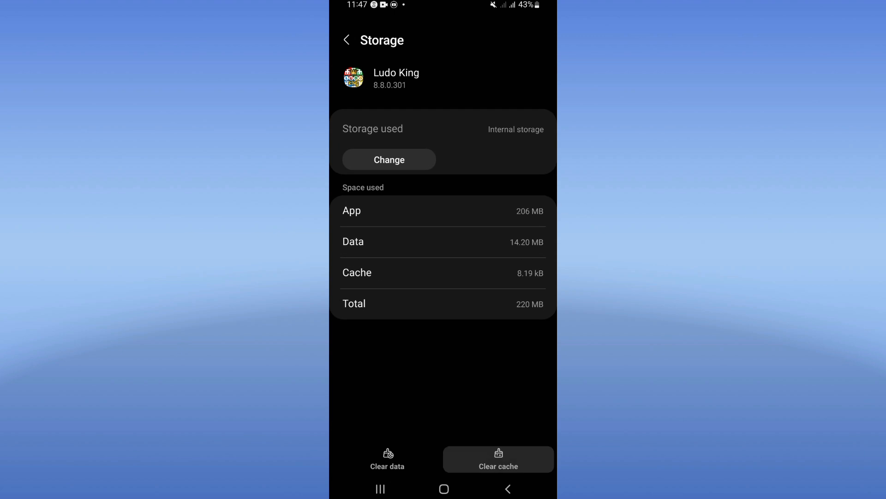
pyautogui.click(507, 489)
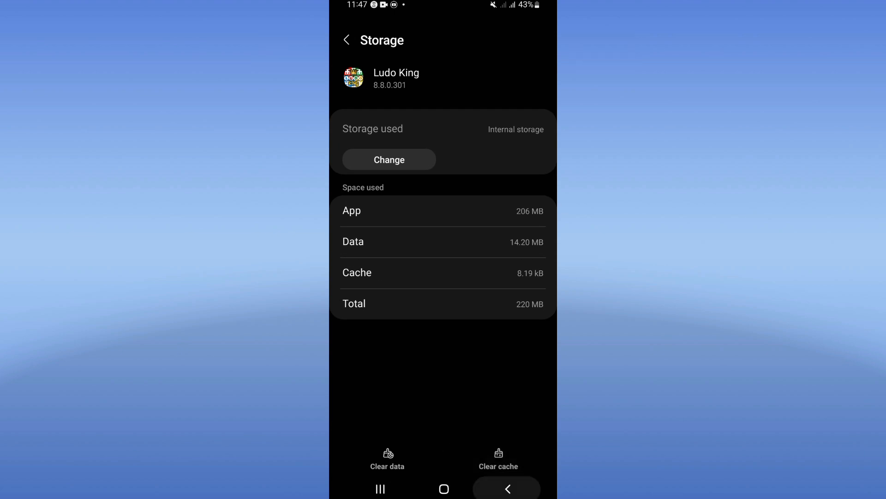
# - Back on Ludo King's App info, start a Force stop to bring up its confirmation
pyautogui.click(346, 40)
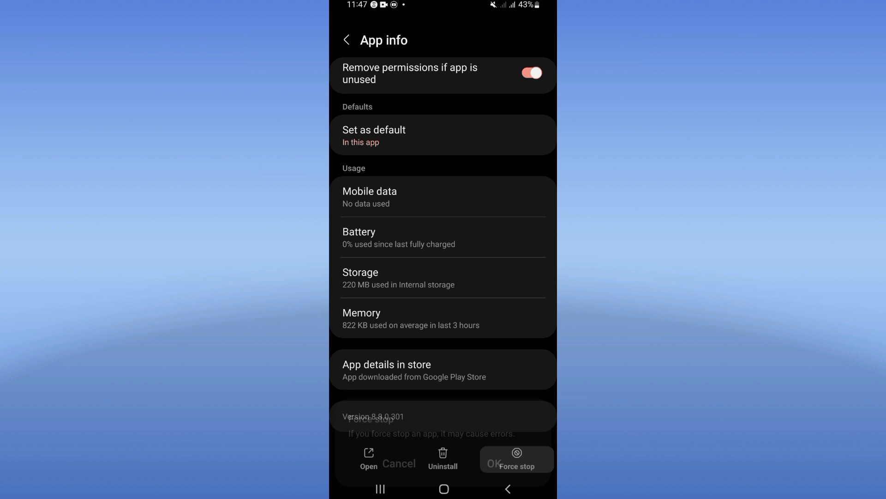
pyautogui.click(516, 459)
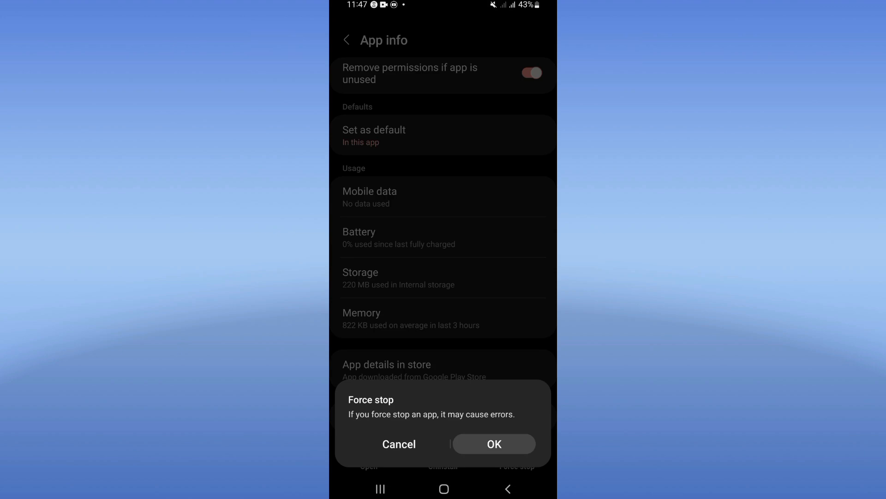